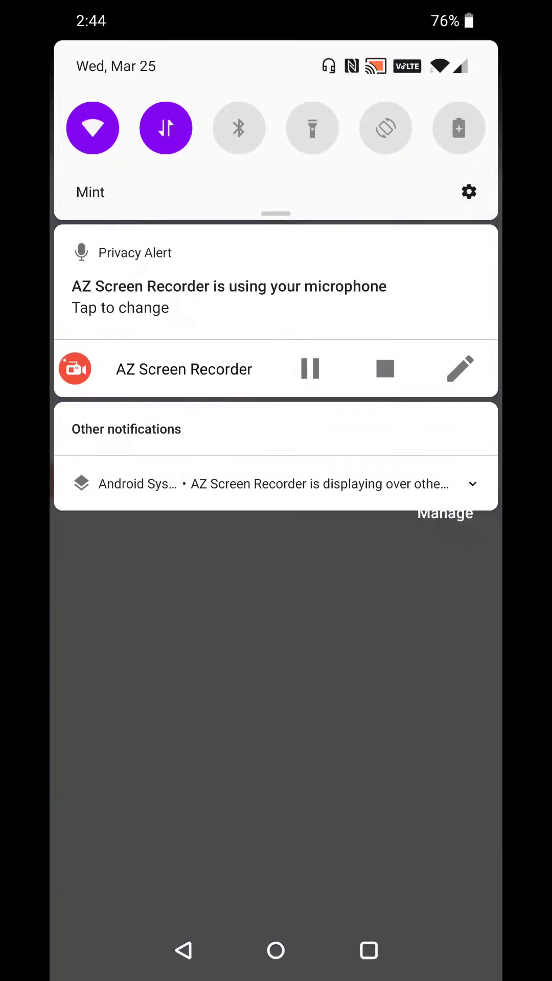
Reach the Wi-Fi & internet page from the notification shade, showing connection to Tenda22.
click(469, 192)
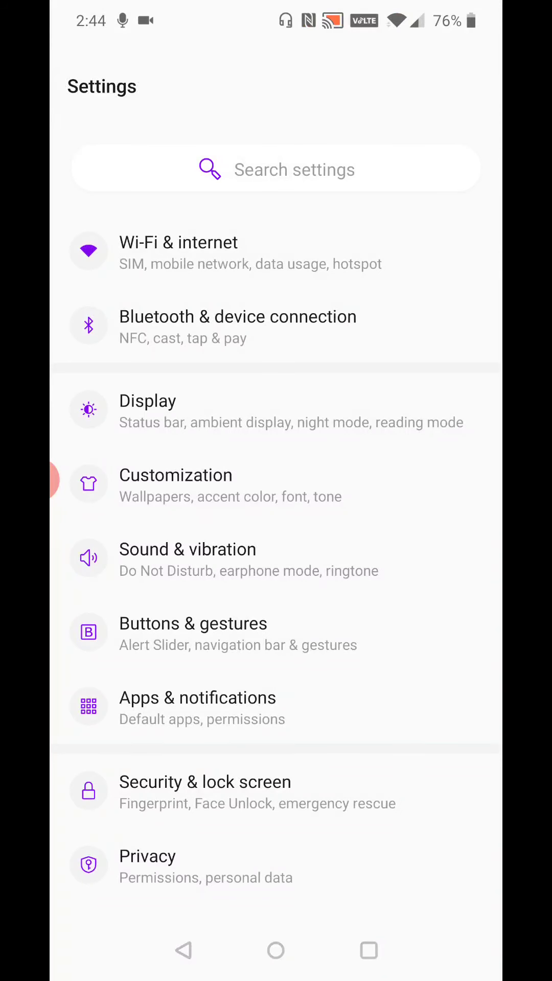
click(178, 252)
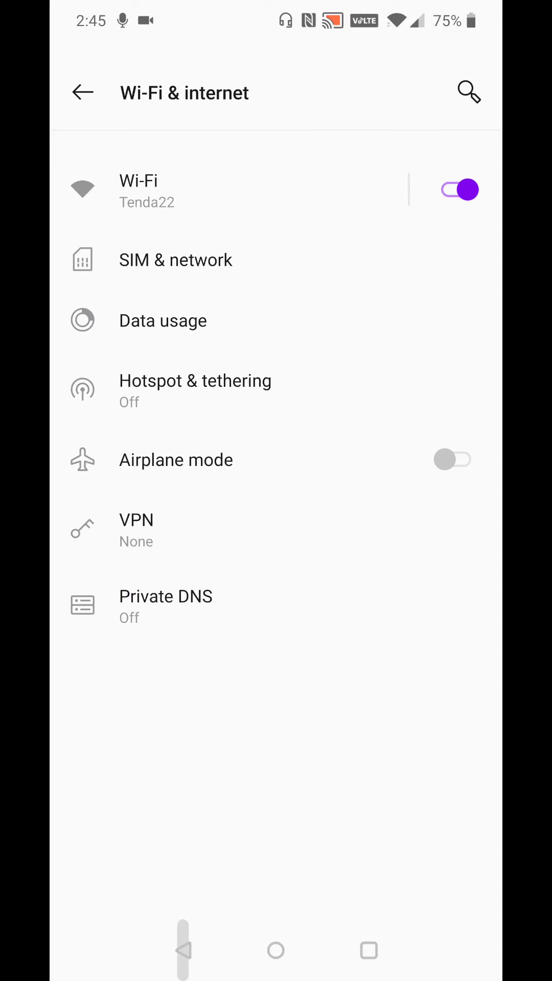
Return to main settings and reach the Cast options under Bluetooth & device connection.
click(82, 92)
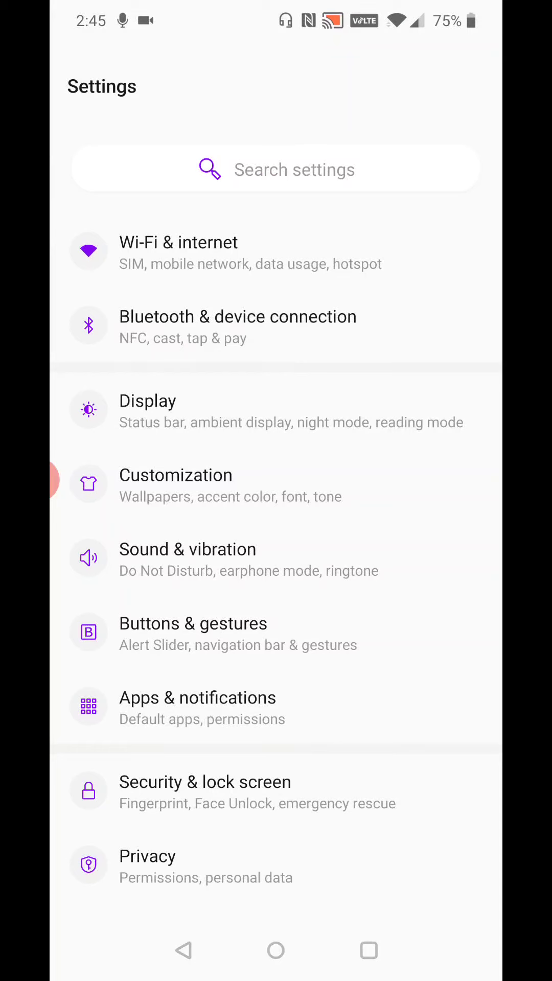
click(237, 317)
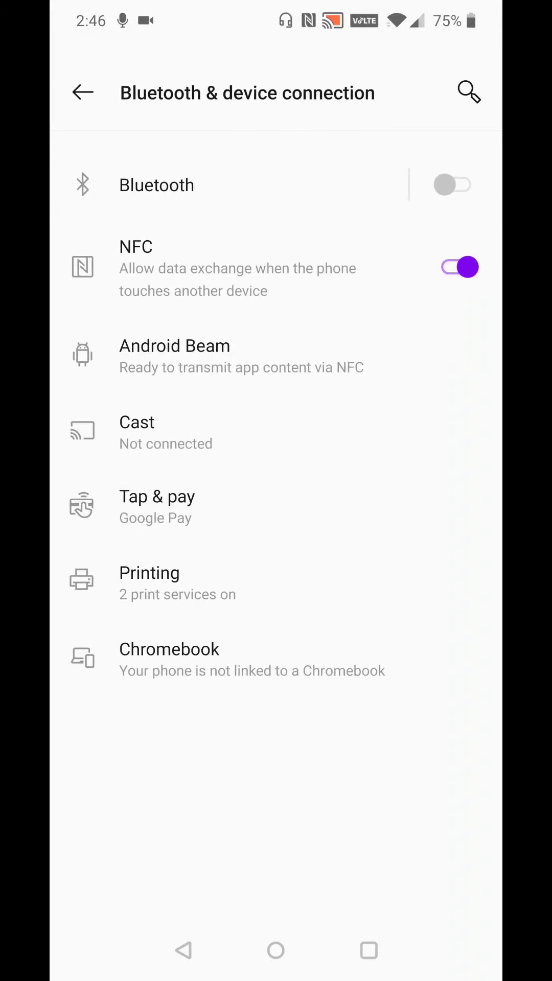
click(137, 432)
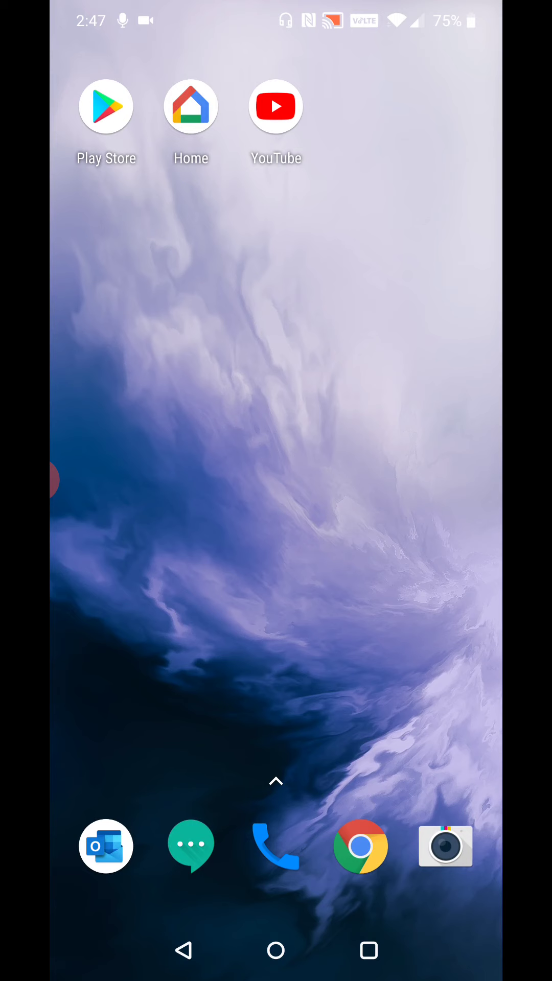
Launch YouTube and show the 'Cast to' list of nearby TVs and displays.
click(275, 106)
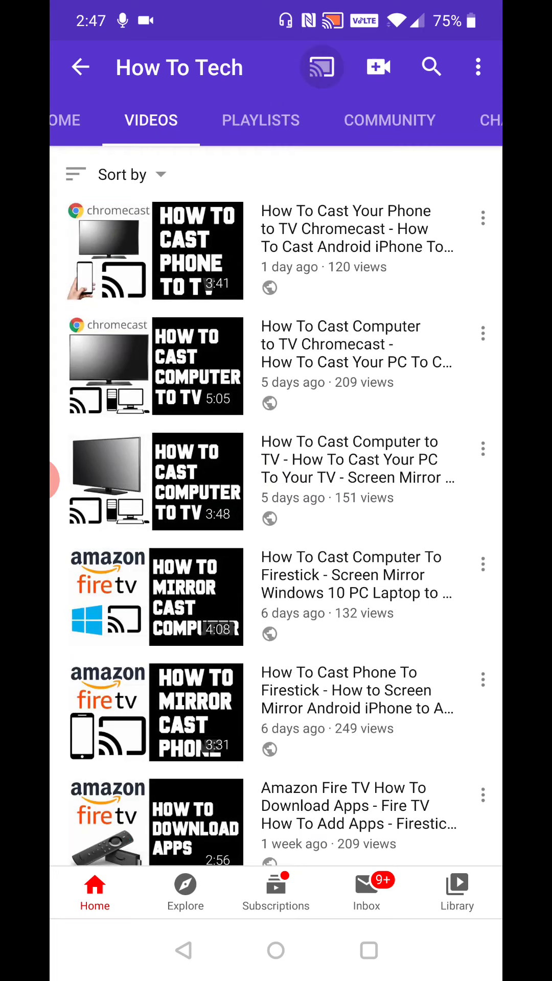
click(321, 67)
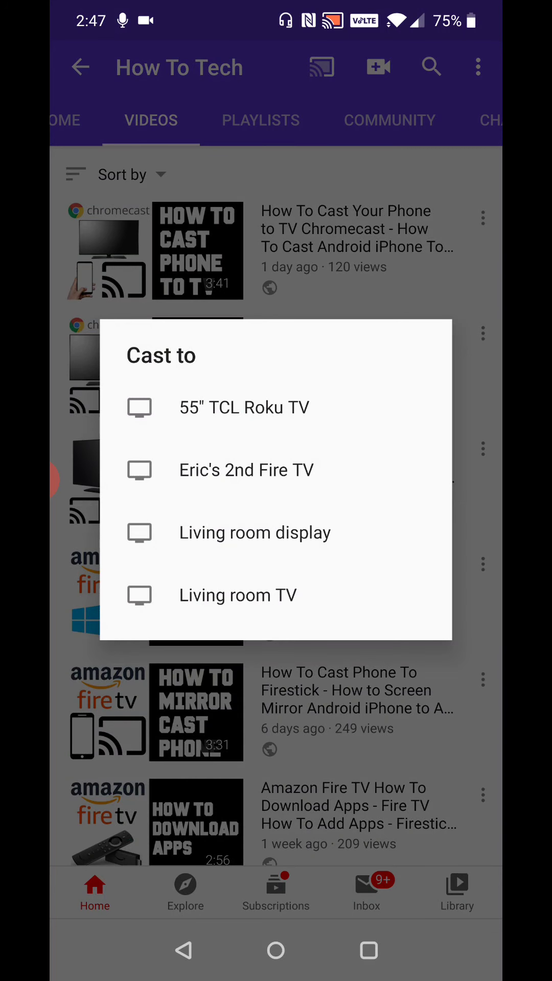